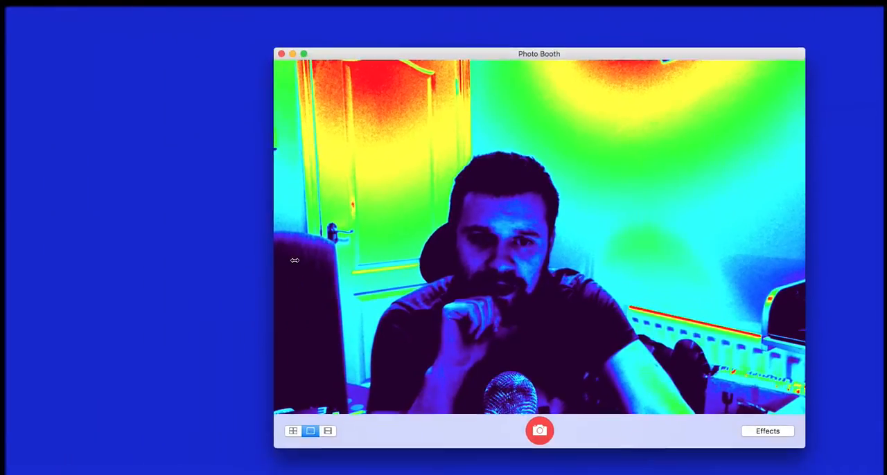
- Shrink the Photo Booth webcam window and reposition it toward a screen corner
{"action": "left_click_drag", "start_coordinate": [538, 54], "coordinate": [637, 118]}
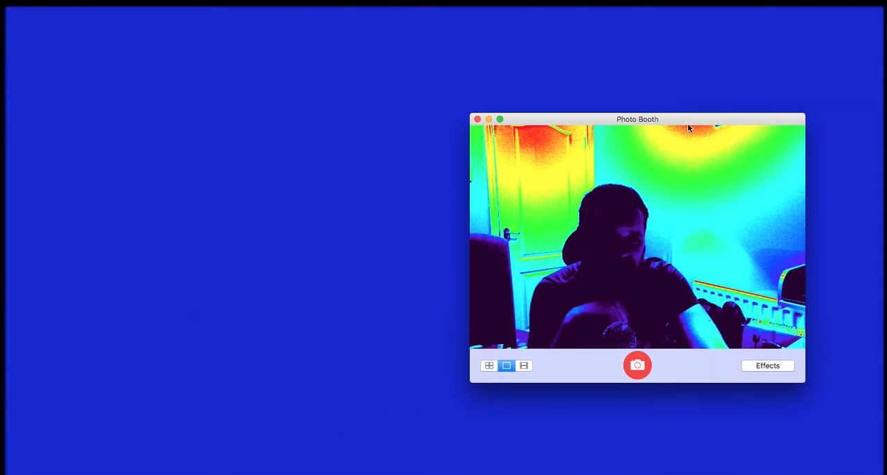
{"action": "left_click_drag", "start_coordinate": [636, 120], "coordinate": [168, 230]}
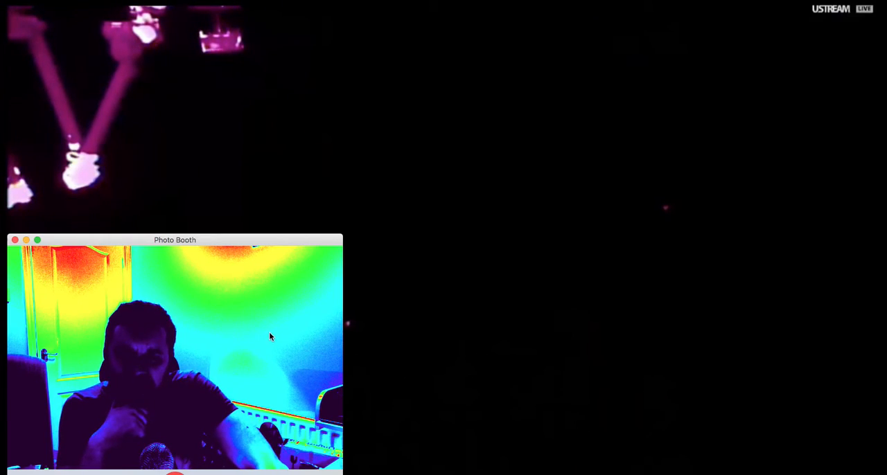
{"action": "mouse_move", "coordinate": [269, 248]}
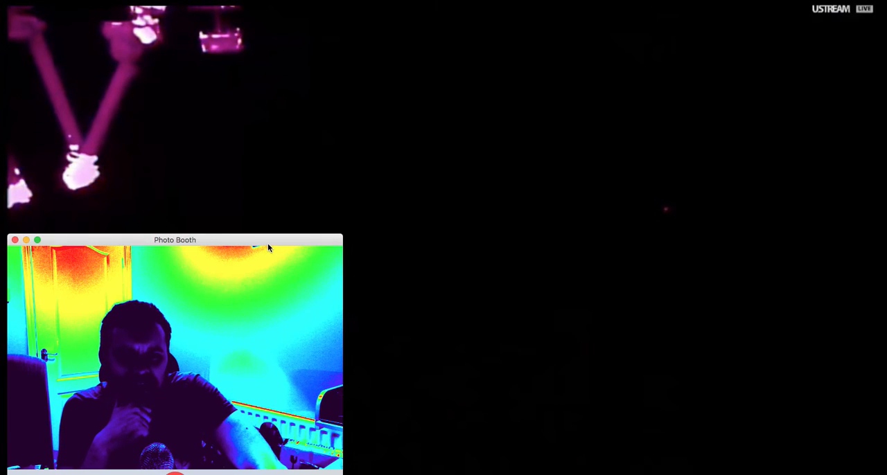